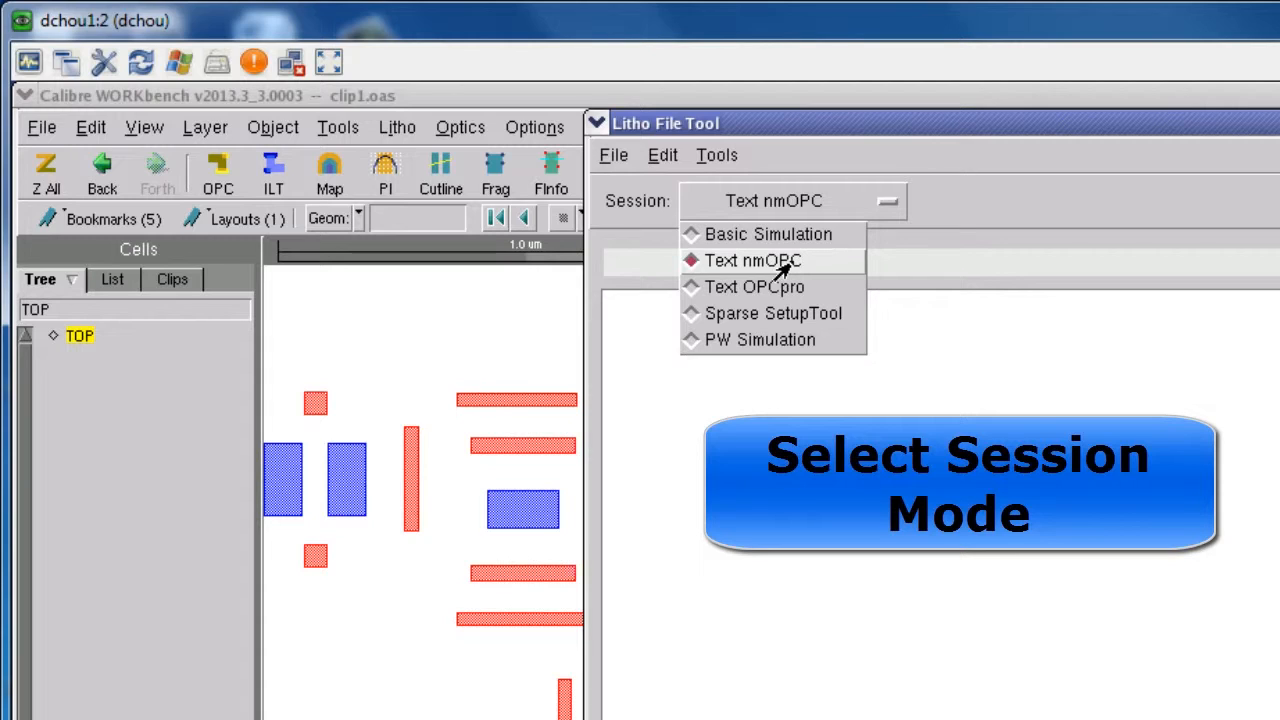
mouse_move(756, 288)
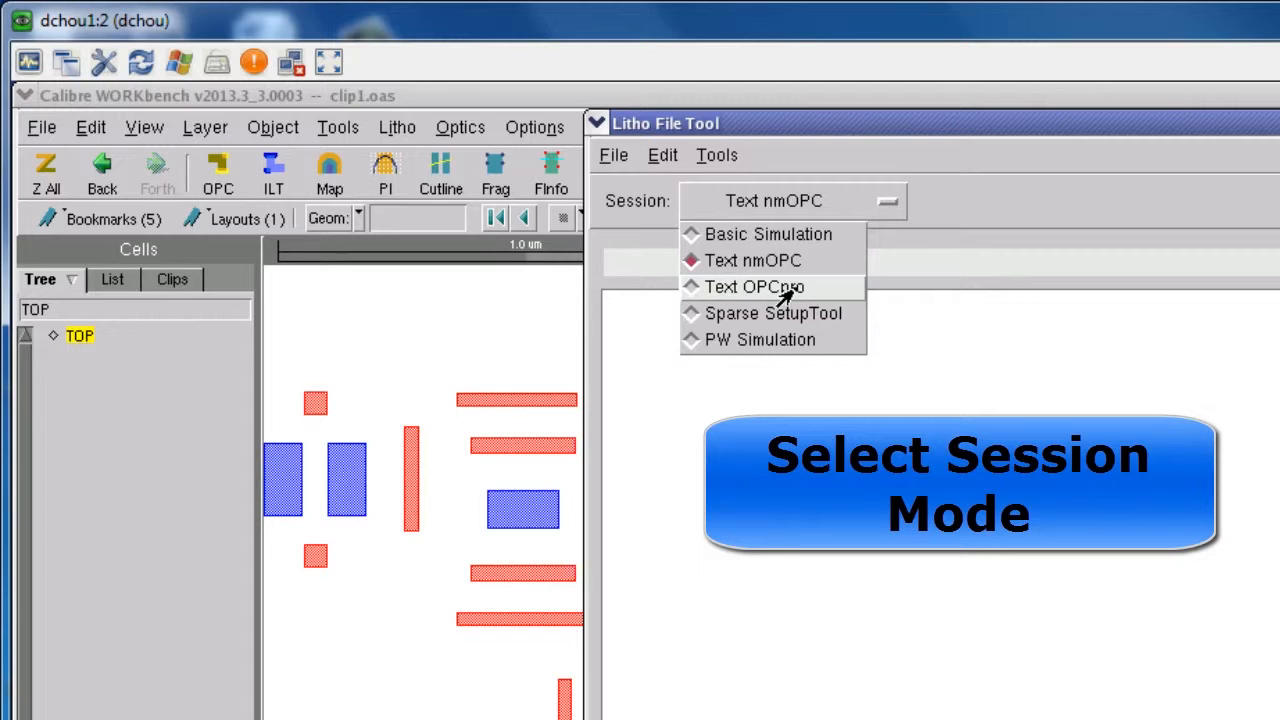
Choose Text nmOPC as the Litho File Tool session mode.
left_click(752, 260)
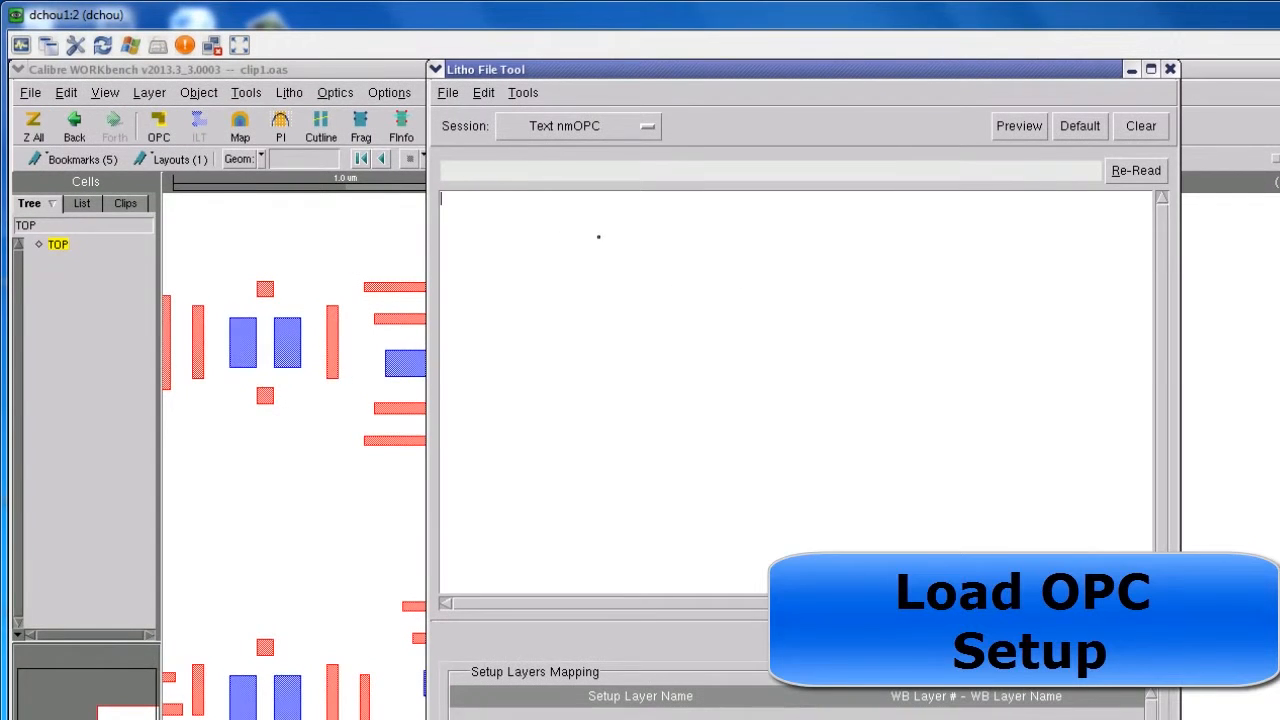
Load the Nominal.in setup file so target_in and sraf_in appear for layer mapping.
left_click(448, 92)
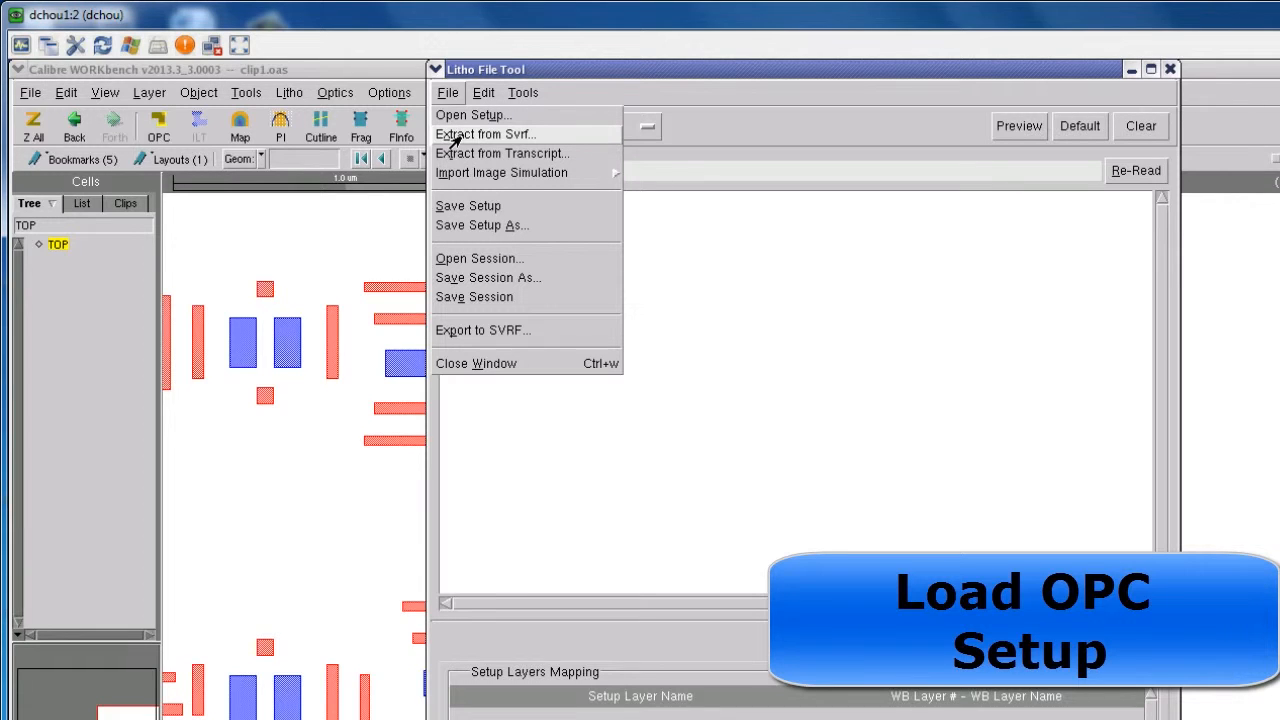
mouse_move(500, 152)
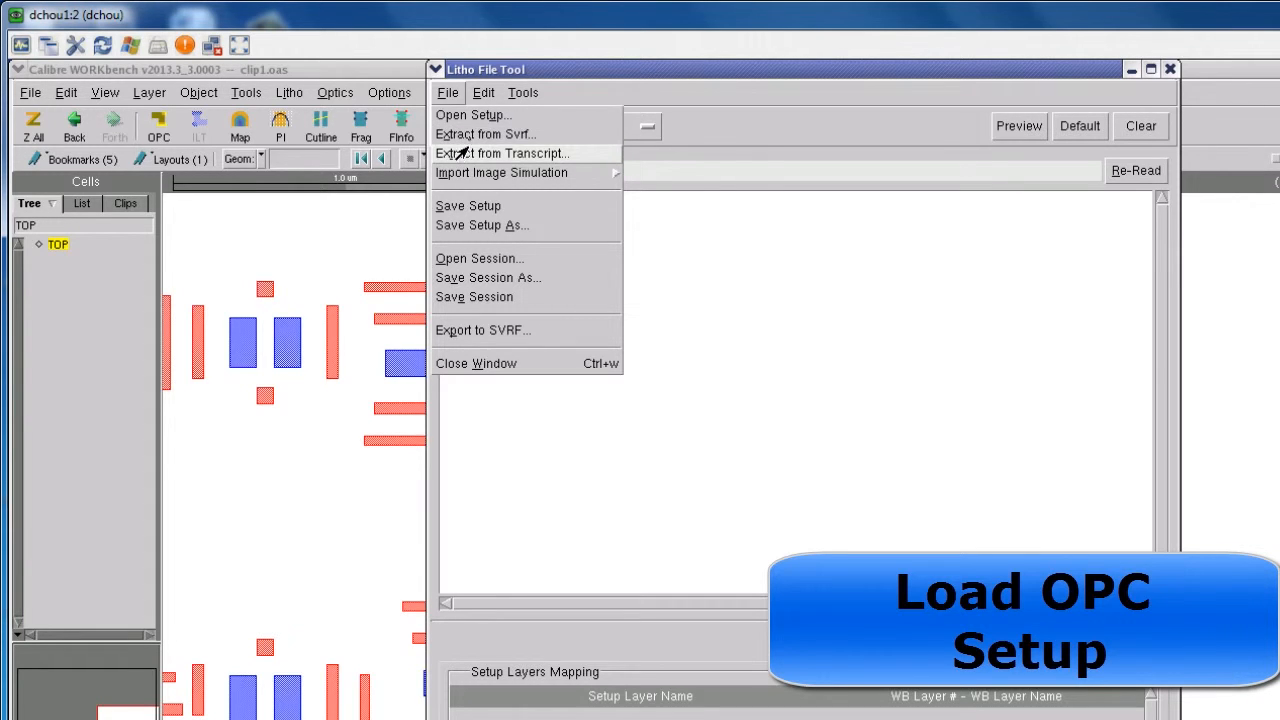
left_click(472, 114)
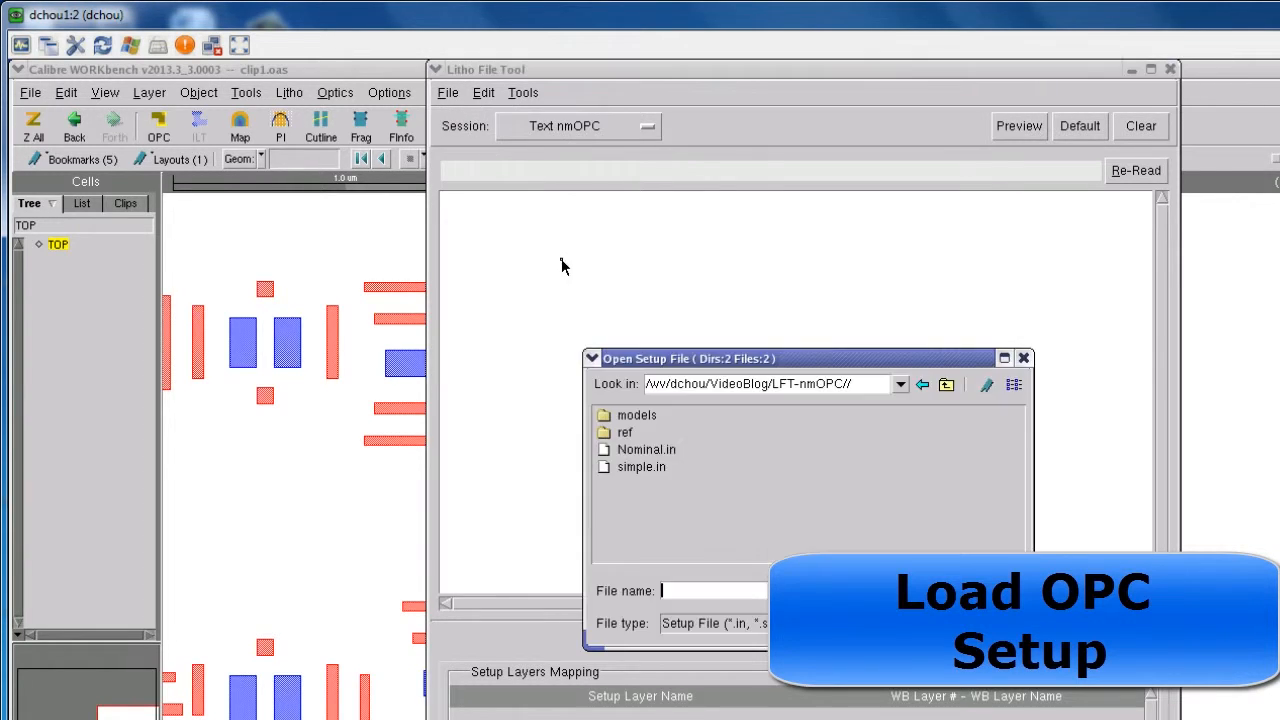
left_click(646, 448)
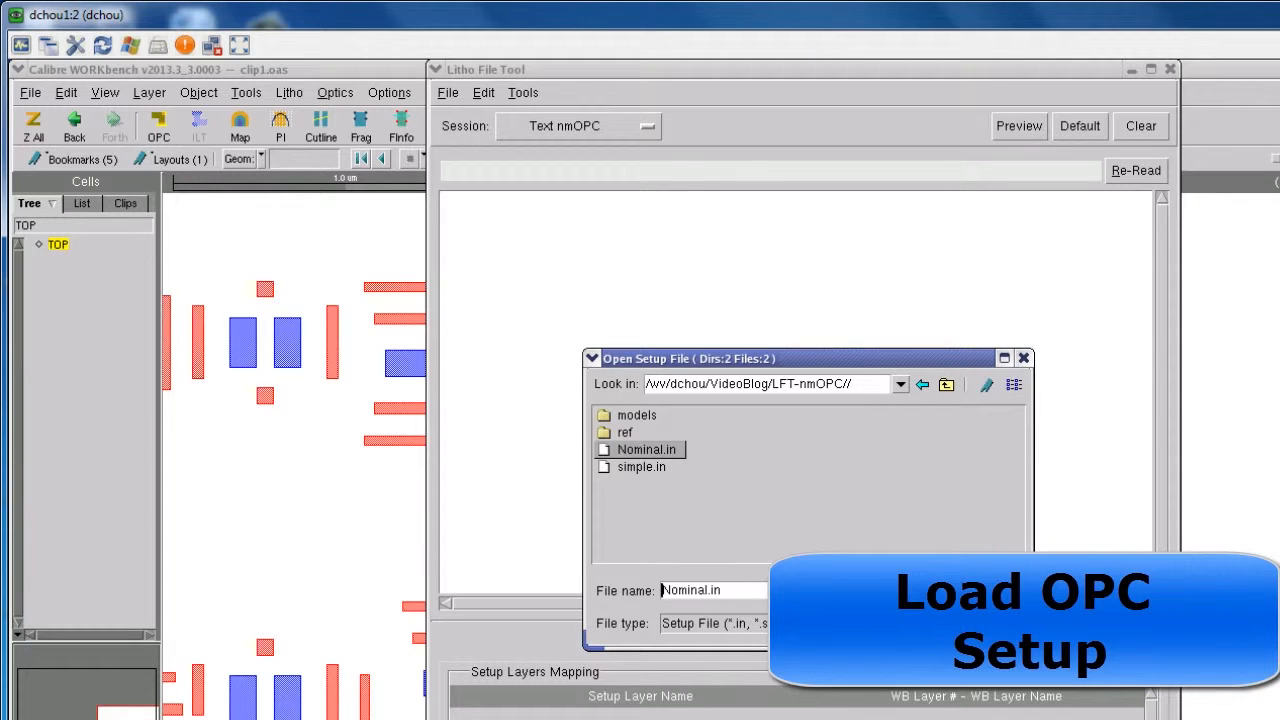
double_click(644, 448)
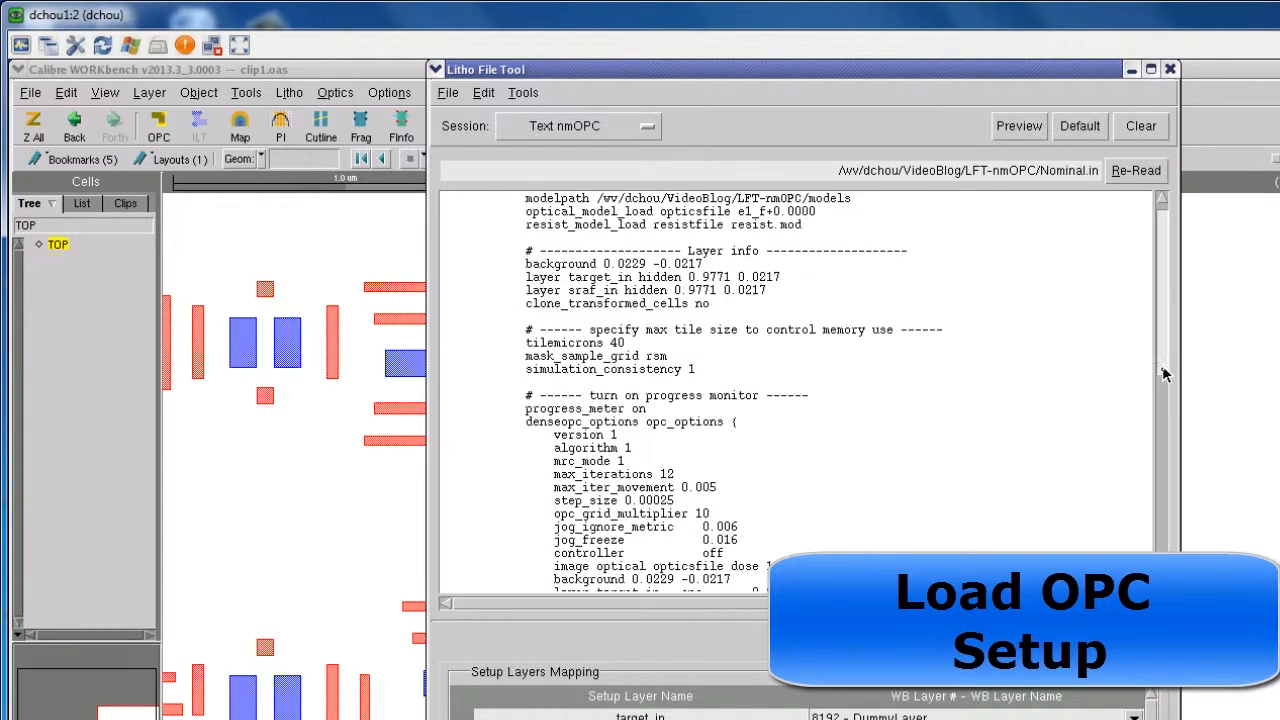
scroll("down", 3)
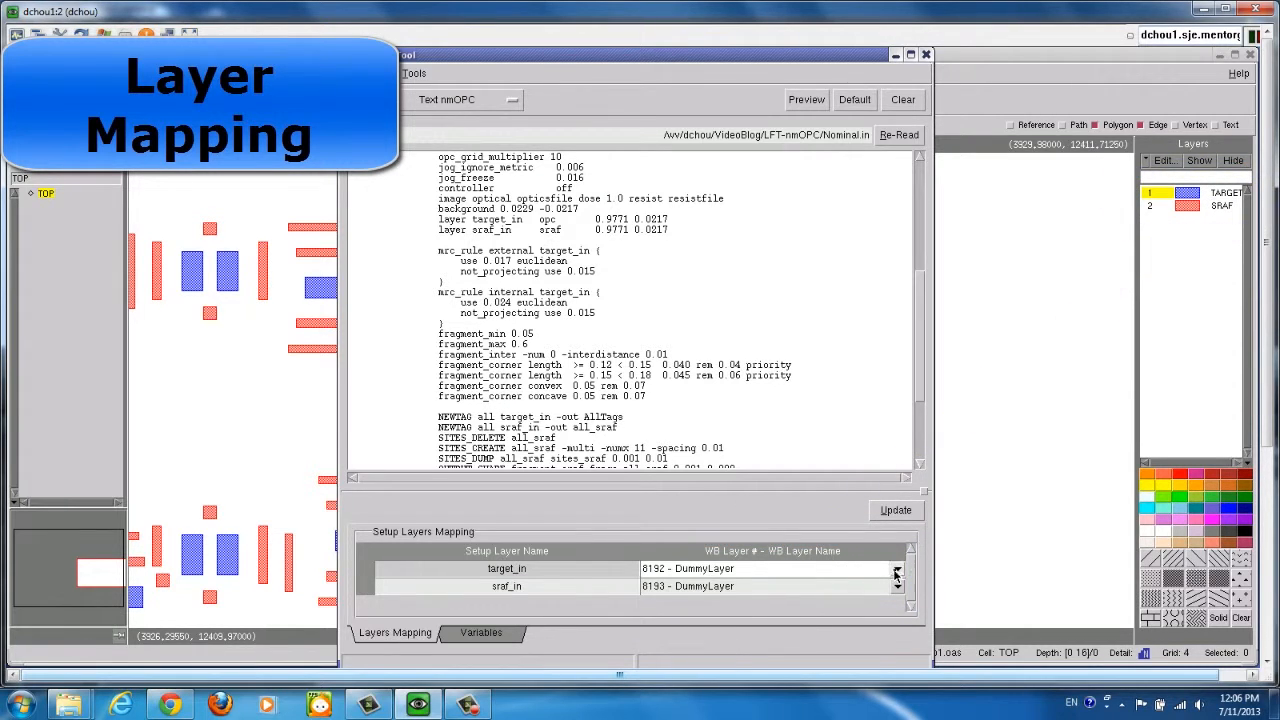
Map target_in to 1 - TARGET and sraf_in to 2 - SRAF.
left_click(896, 568)
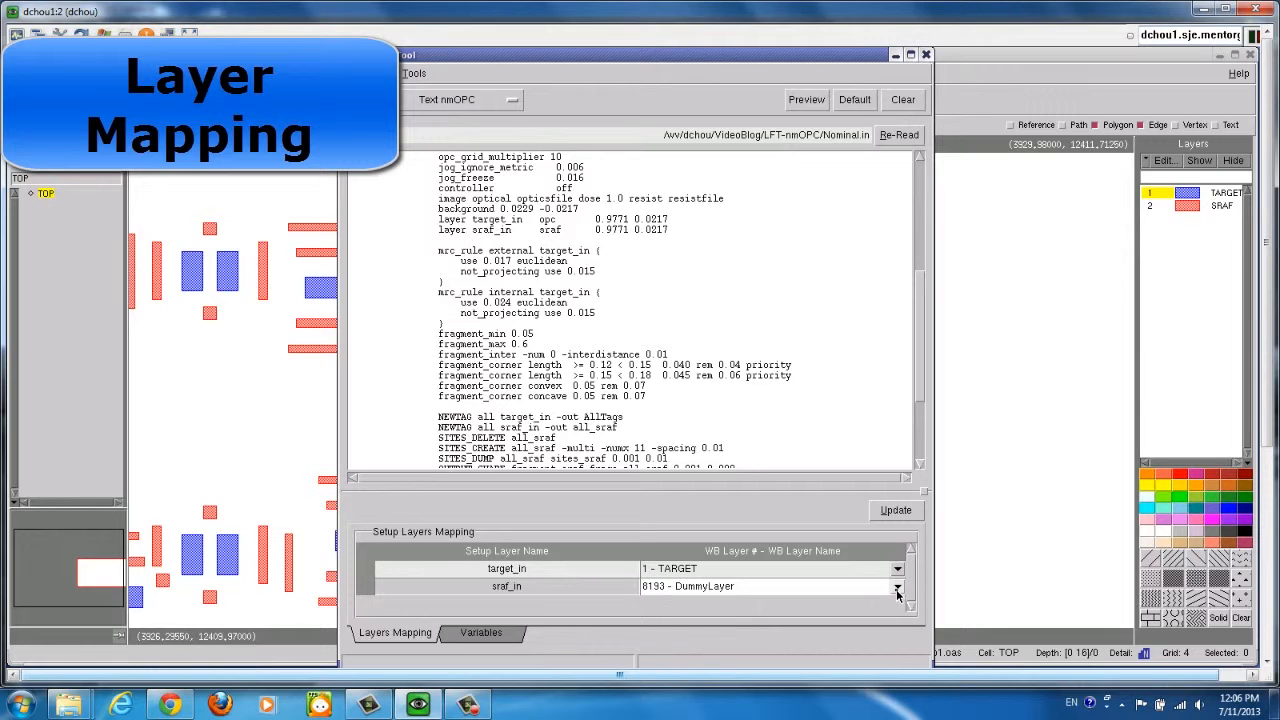
left_click(896, 586)
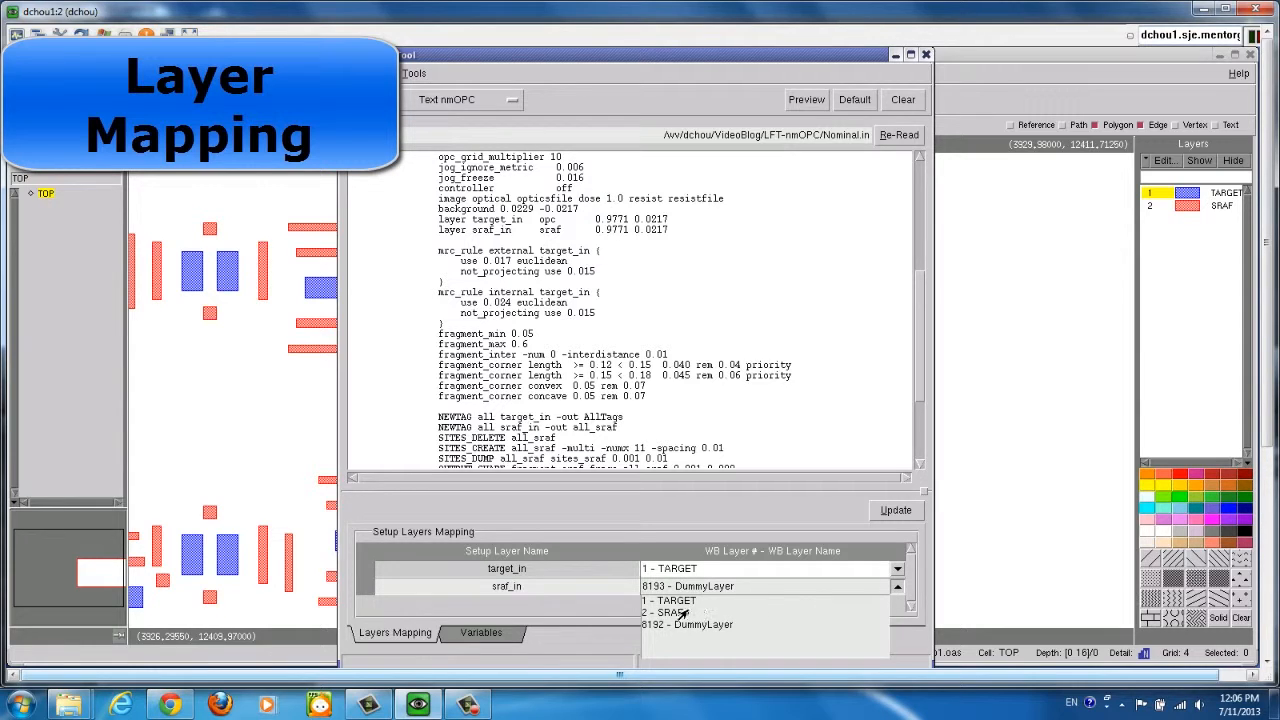
left_click(664, 612)
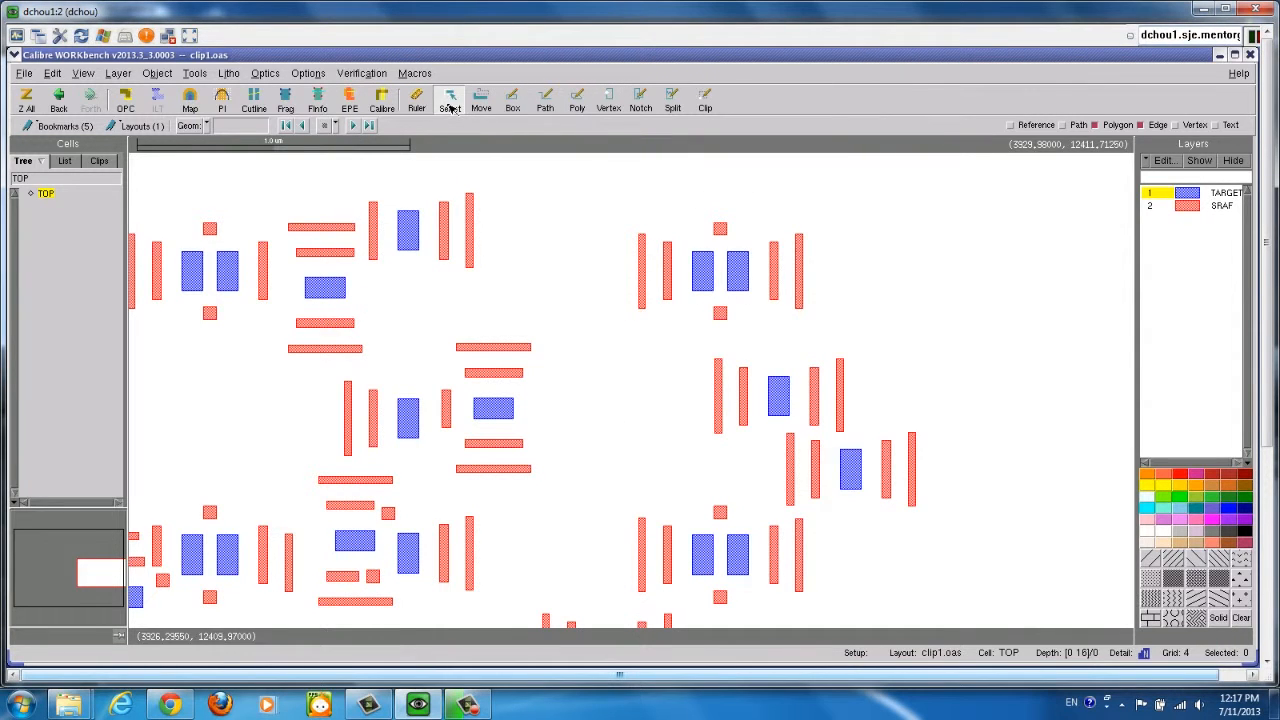
Box the upper-middle group of shapes as the OPC region and bring up the run options.
left_click_drag(608, 192, 844, 348)
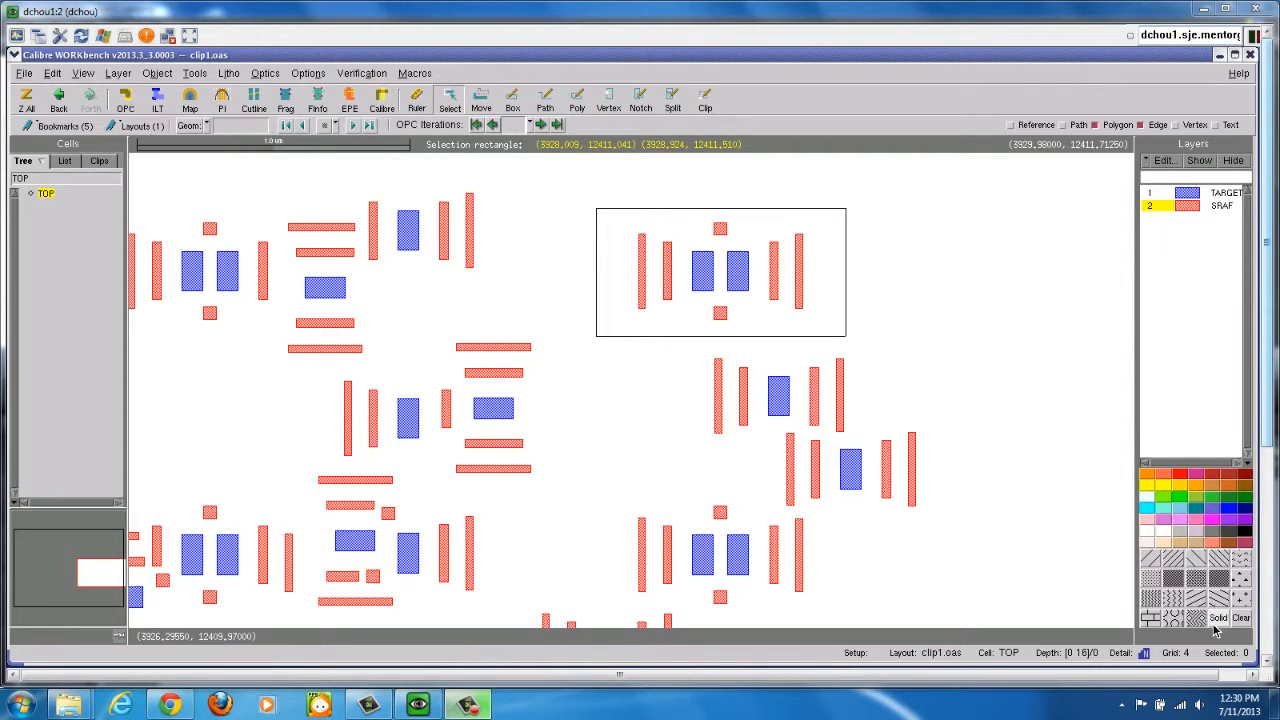
left_click(156, 124)
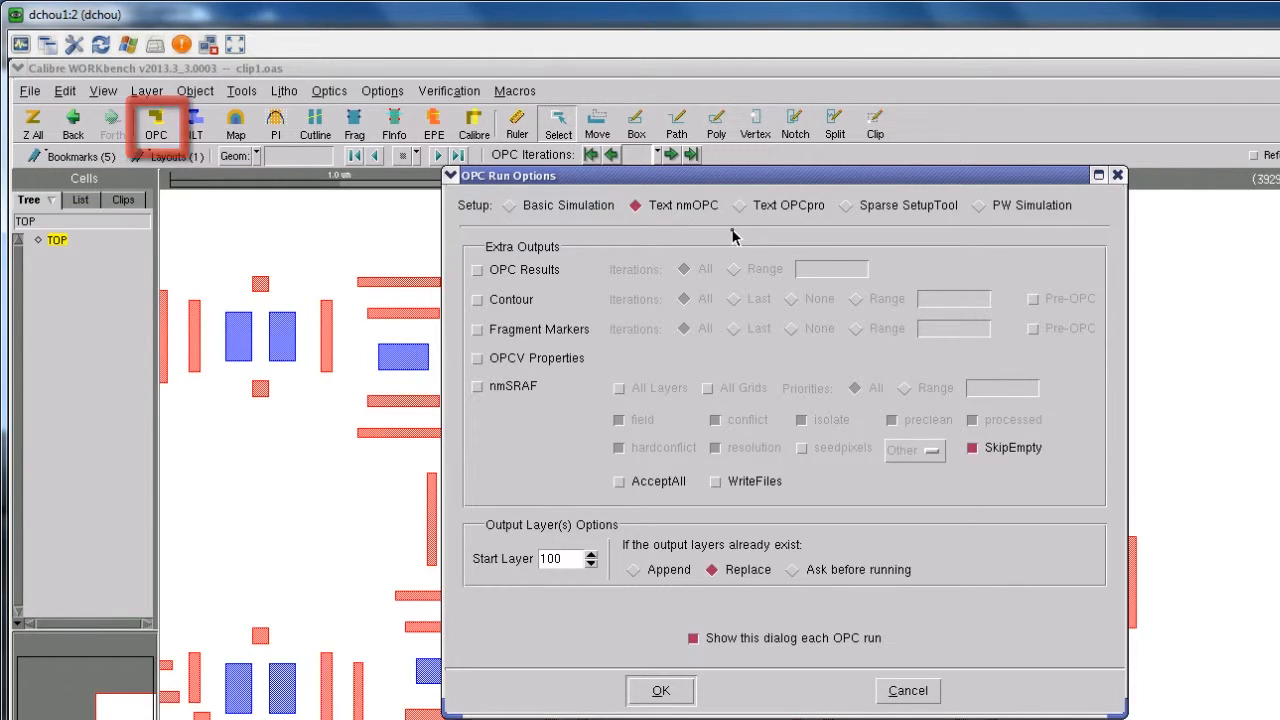
Enable OPC Results and Contour outputs for iteration range 1,3,6,9,12 and start the run.
left_click(478, 270)
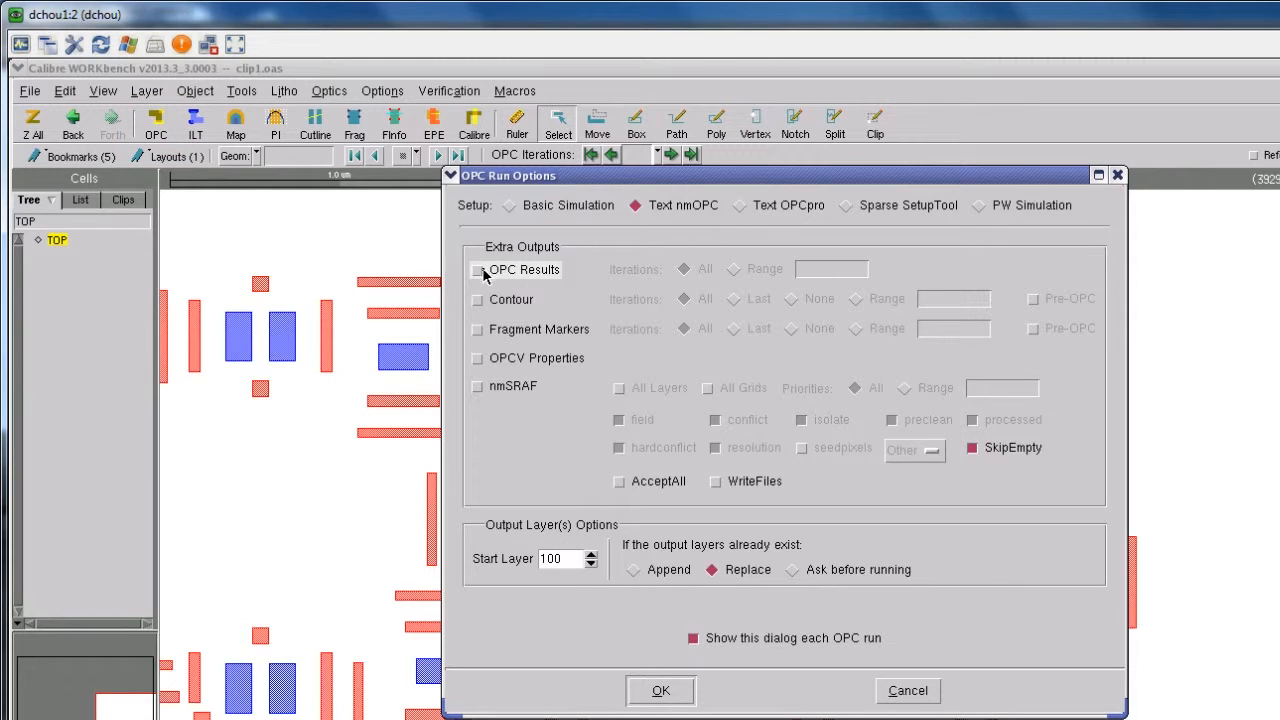
left_click(476, 268)
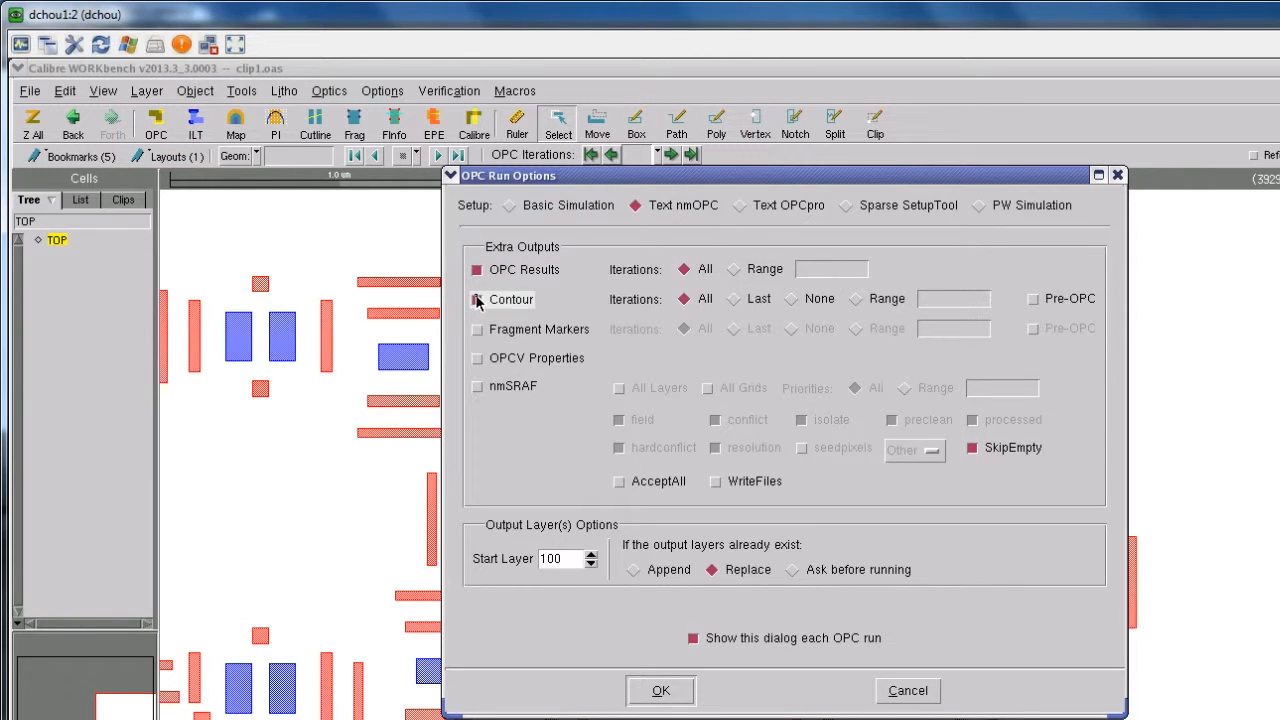
left_click(734, 268)
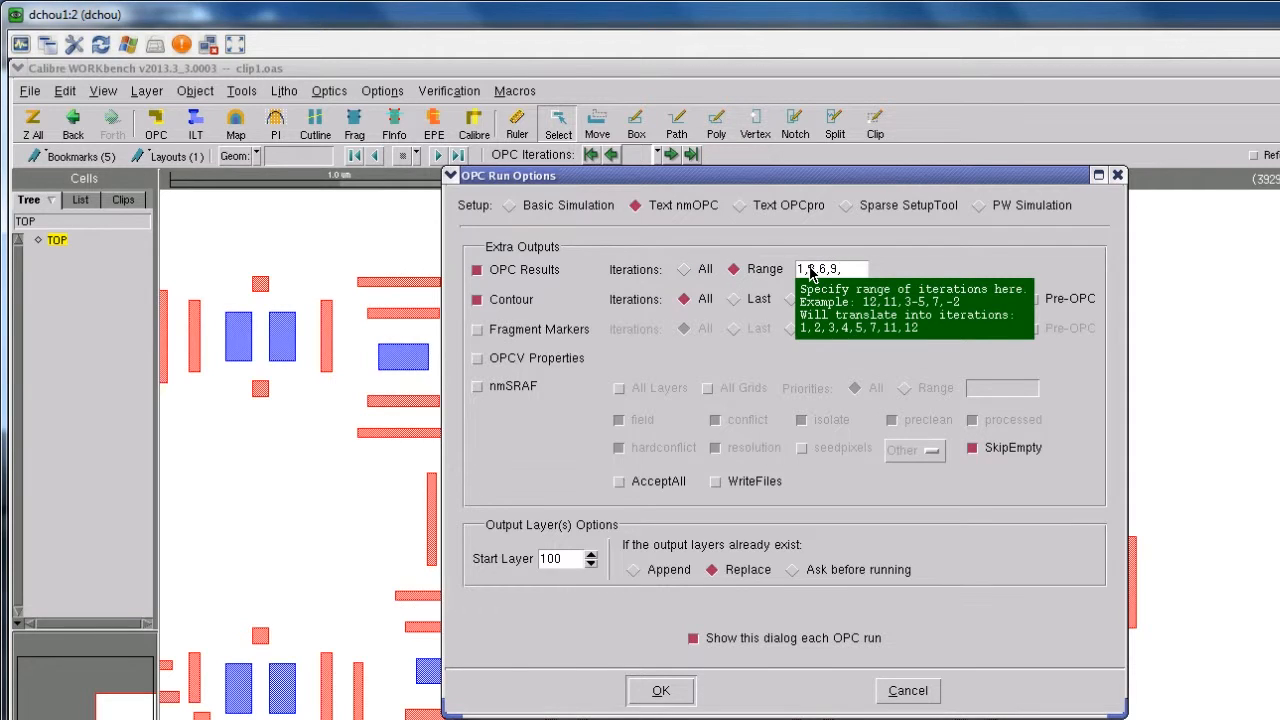
type("1,3,6,9,12")
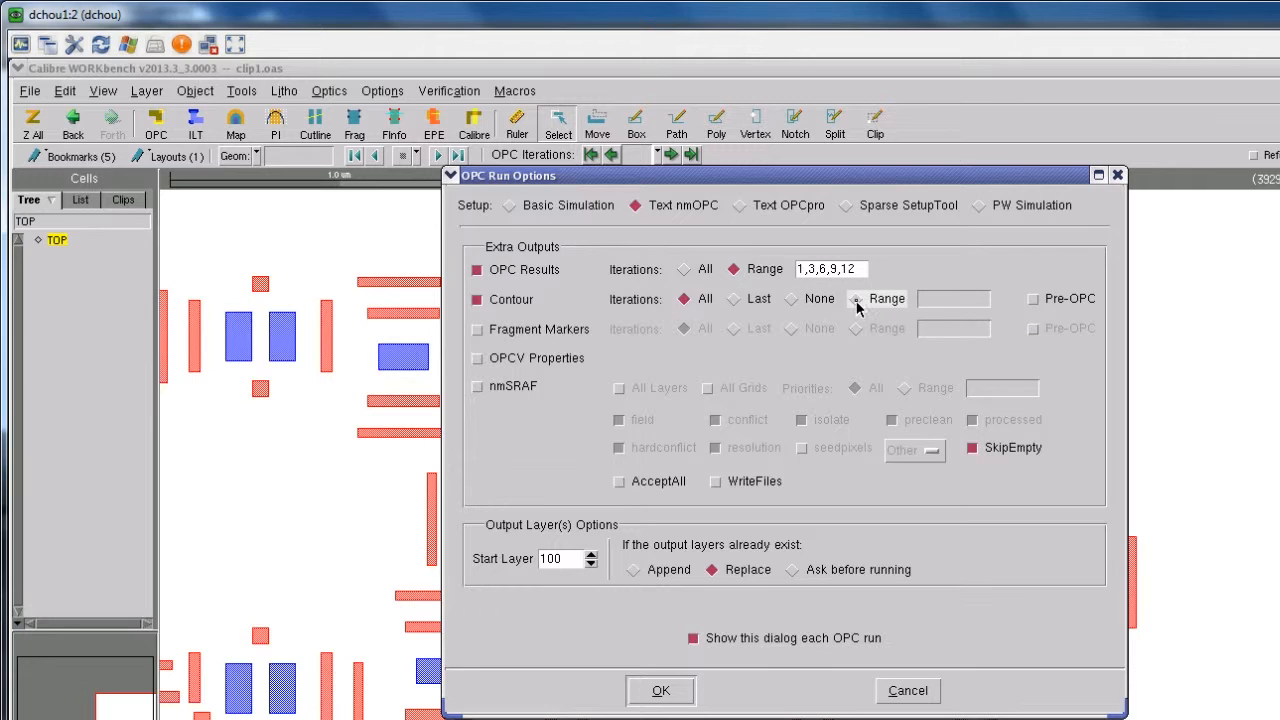
left_click(856, 298)
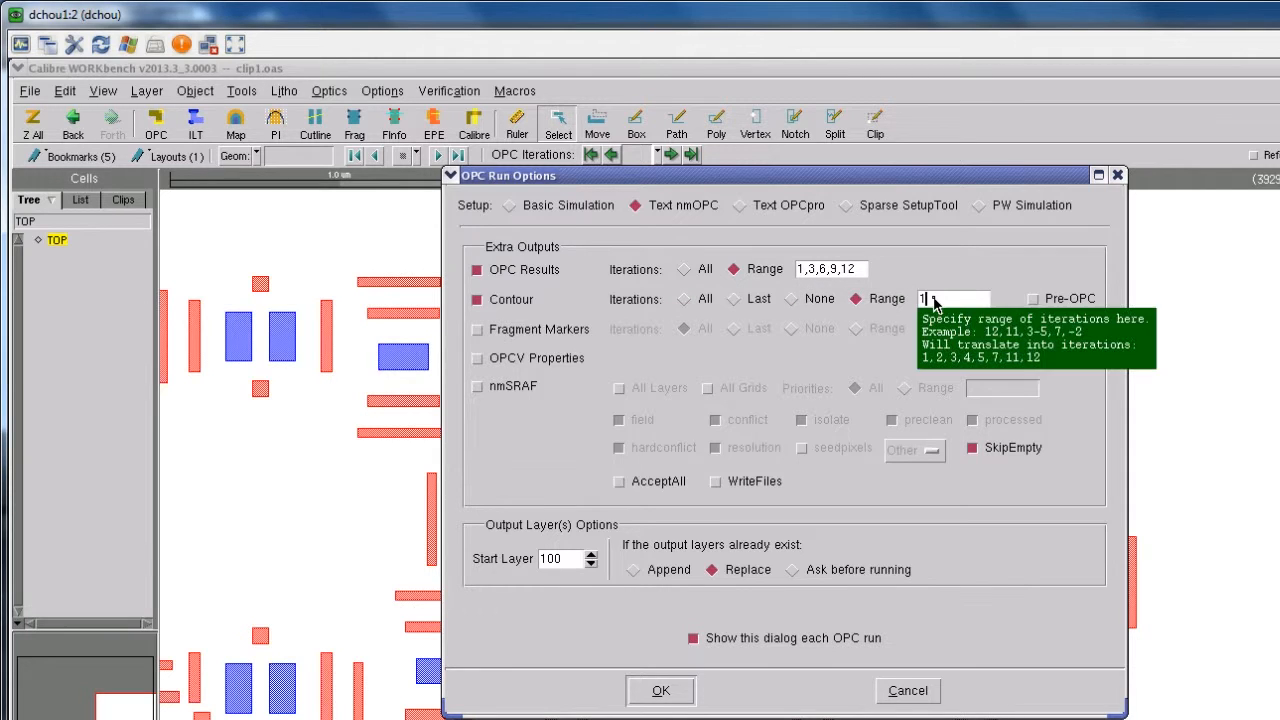
type("1,3,6,9,12")
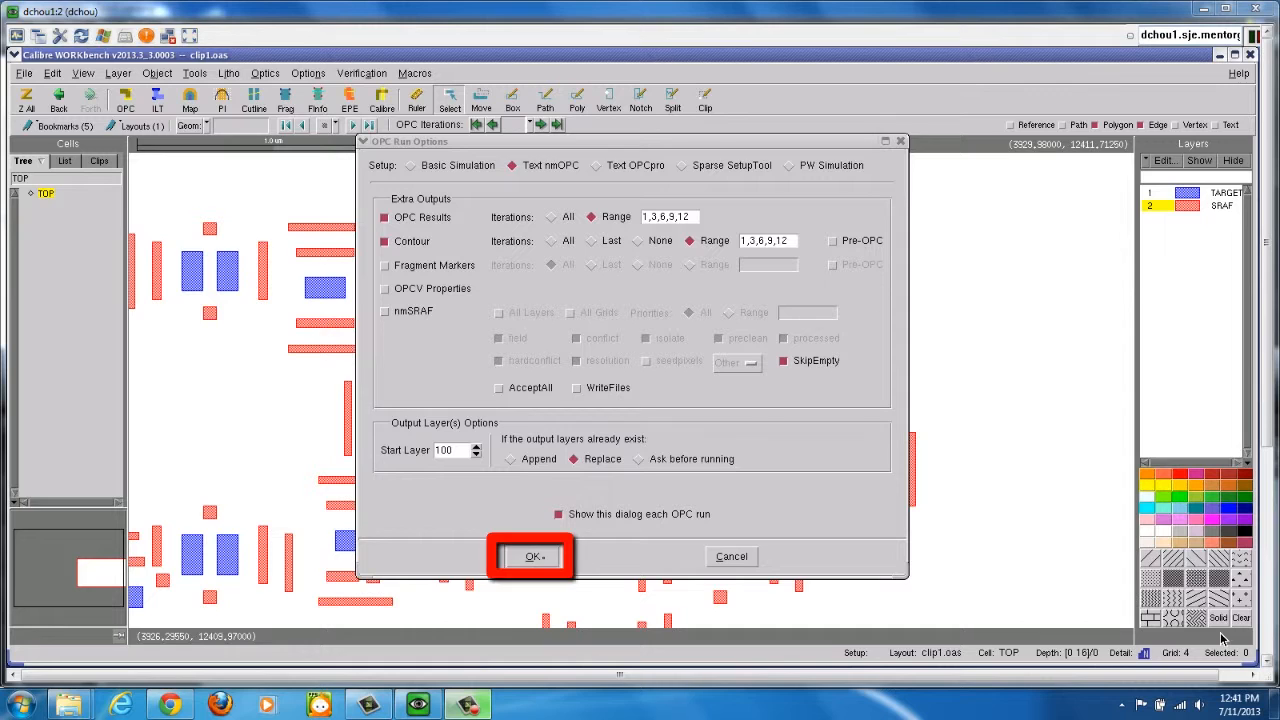
left_click(532, 556)
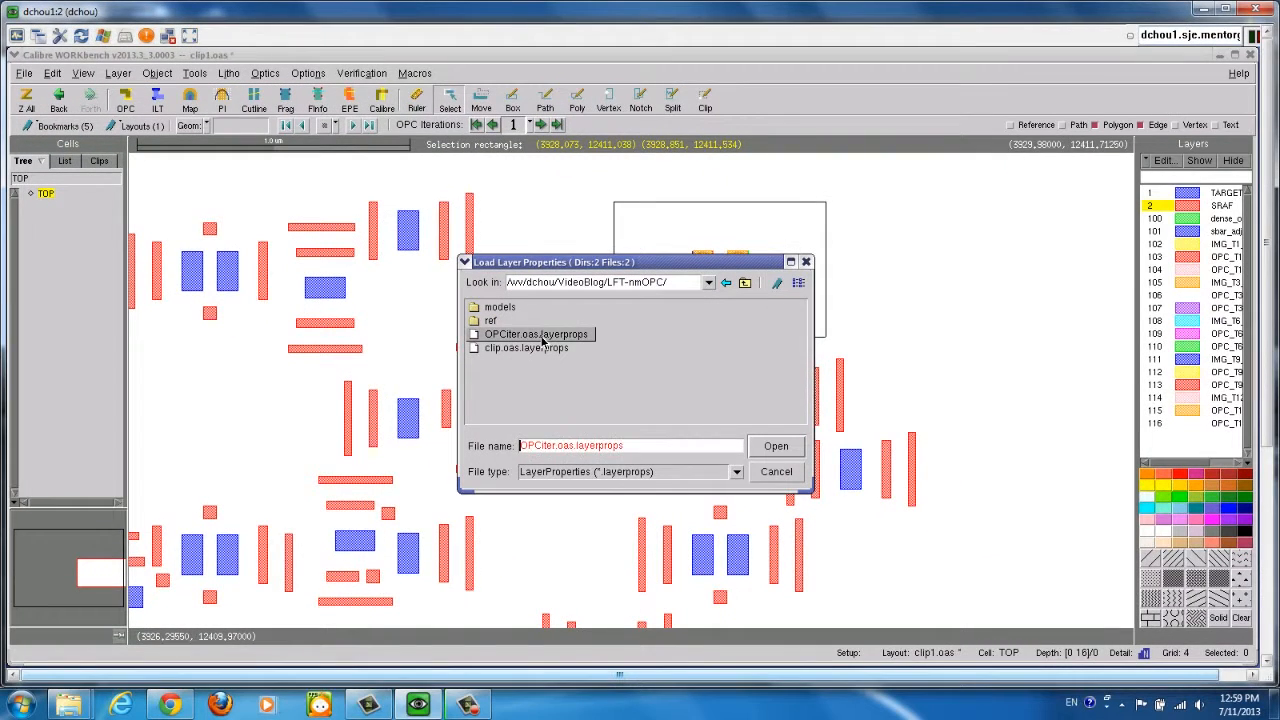
Load the OPCclip layer-properties file to colour the new result layers.
left_click(776, 444)
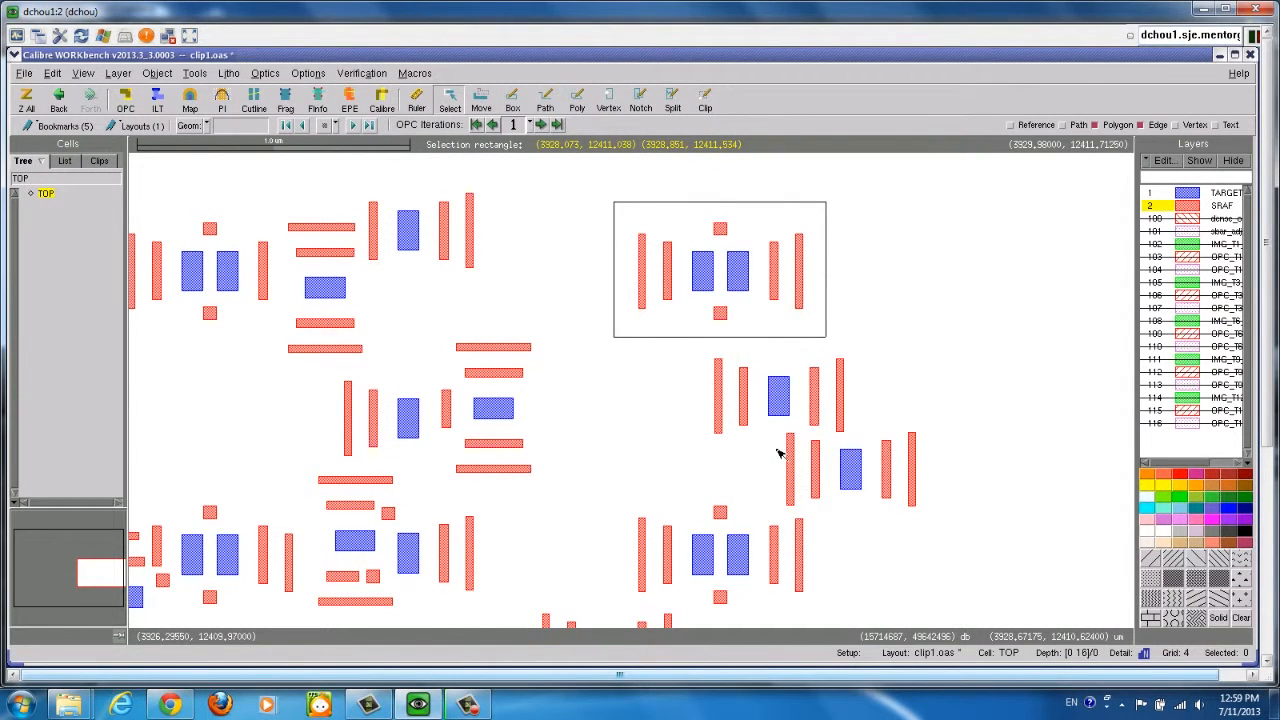
mouse_move(620, 212)
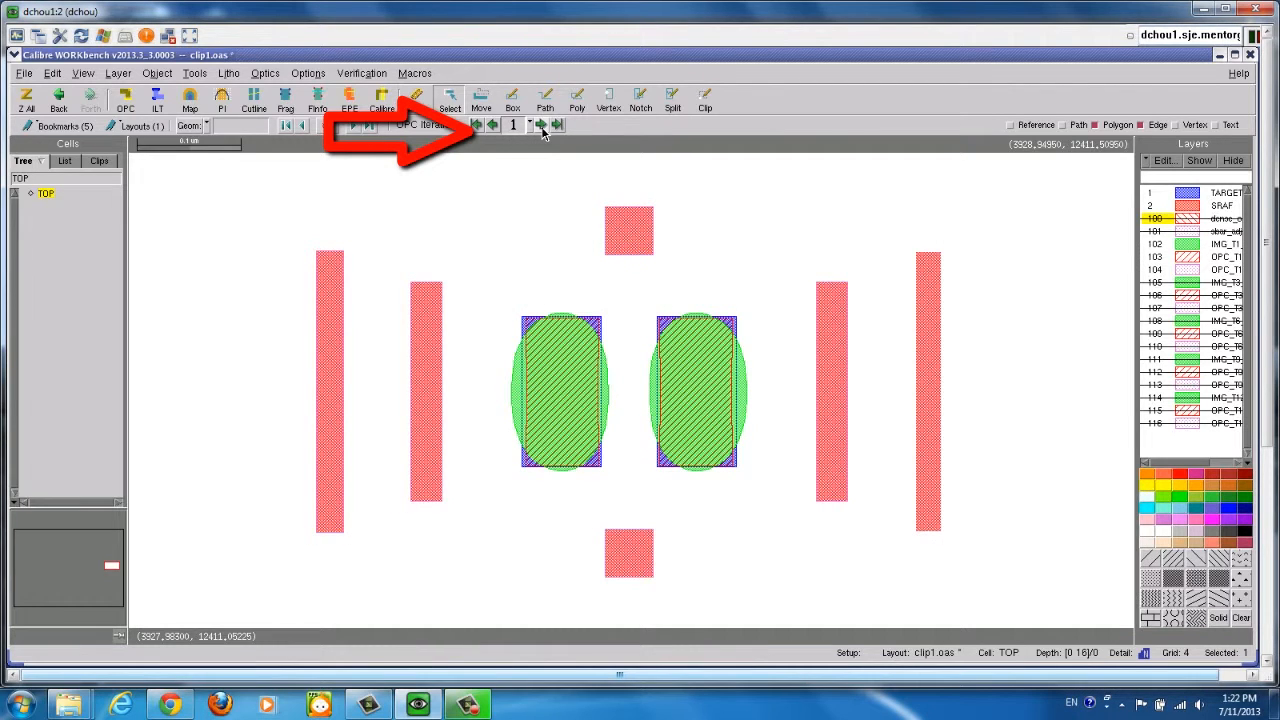
Step the OPC Iterations view through 1, 9, 12, 3 and finish on iteration 12.
left_click(528, 124)
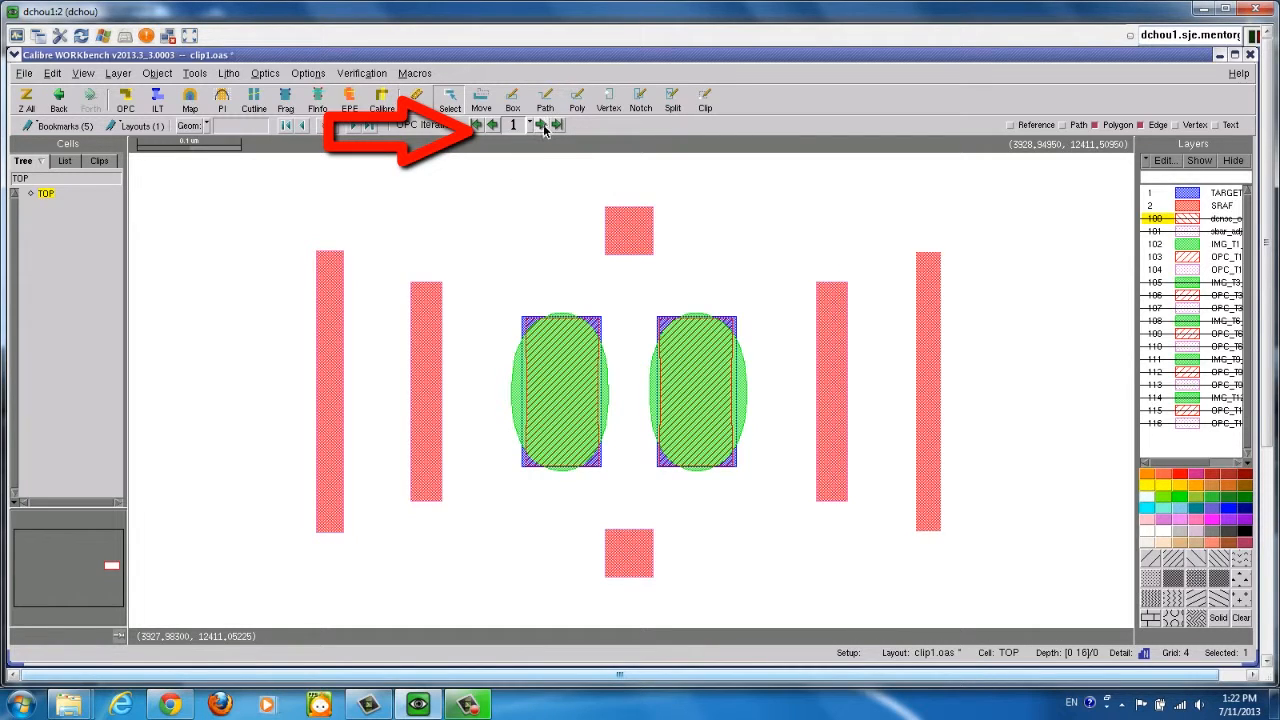
left_click(556, 124)
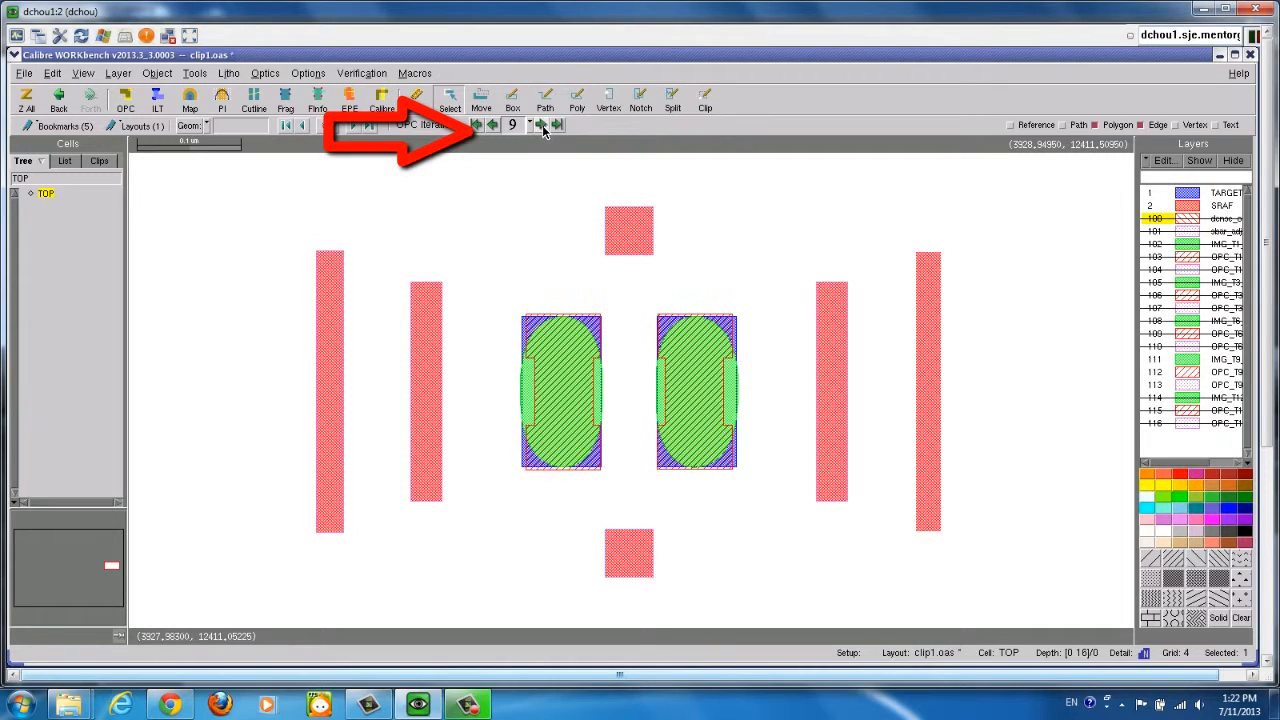
left_click(540, 124)
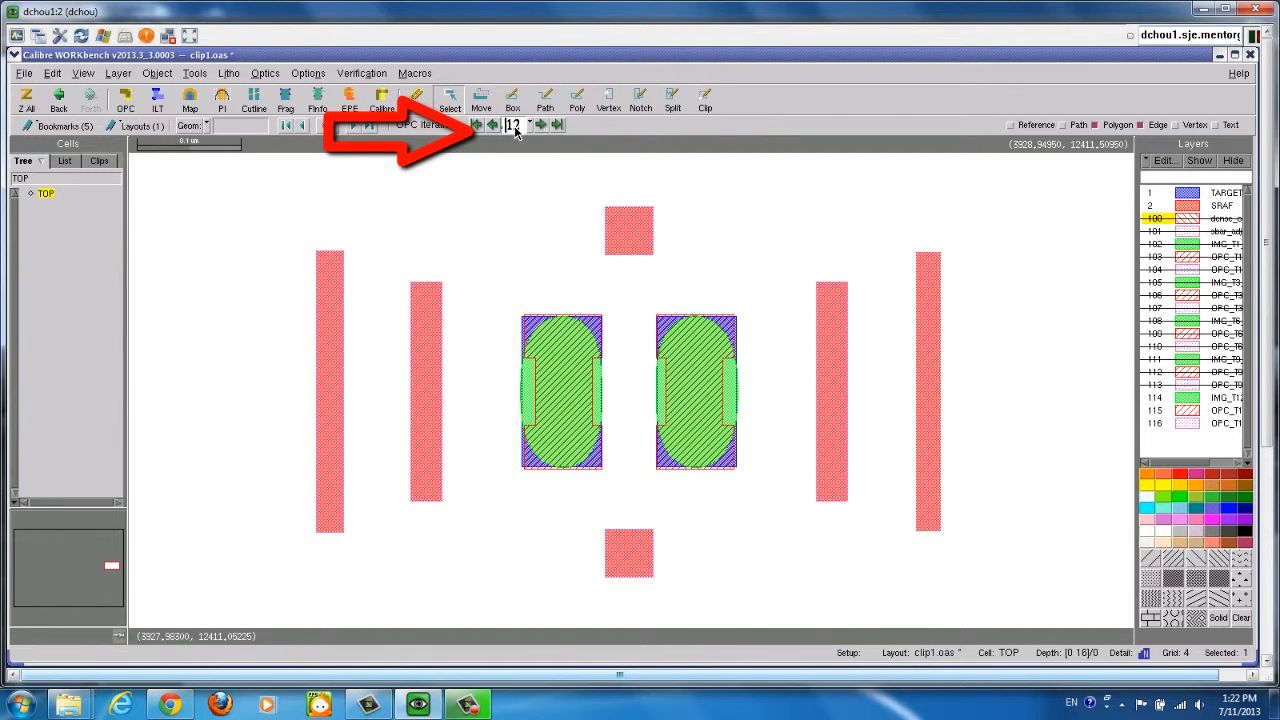
left_click(544, 124)
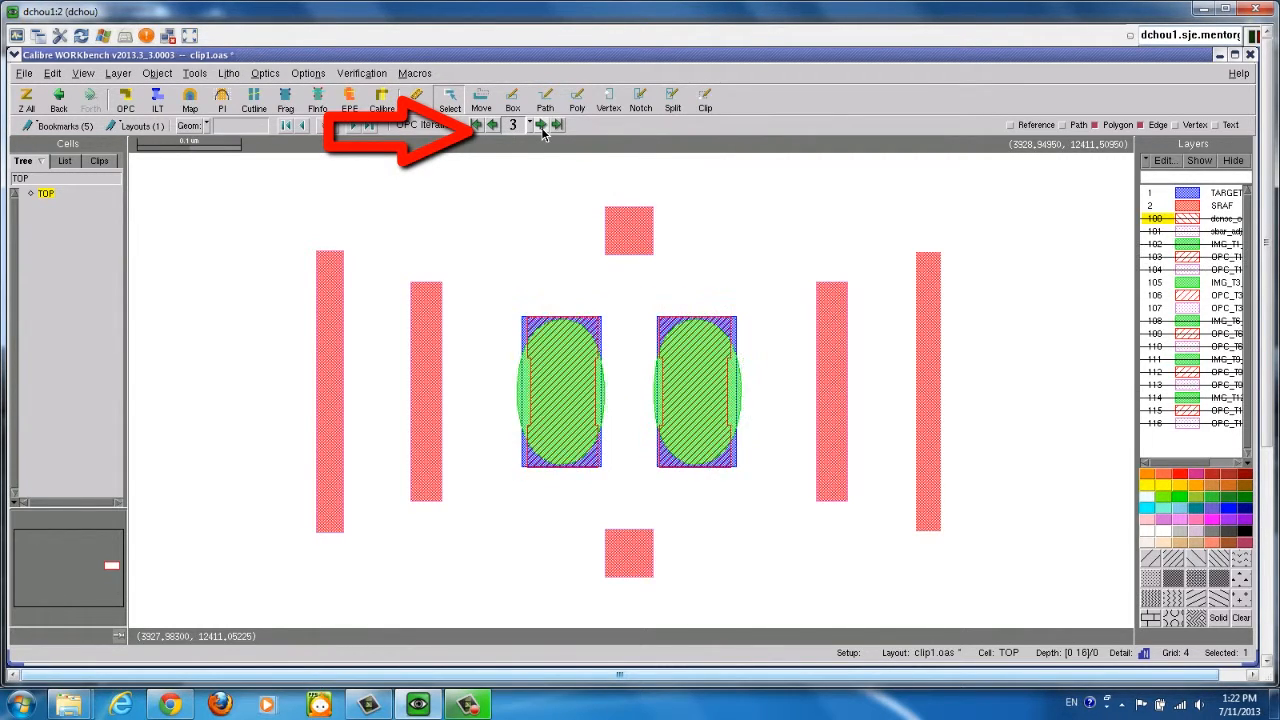
left_click(556, 124)
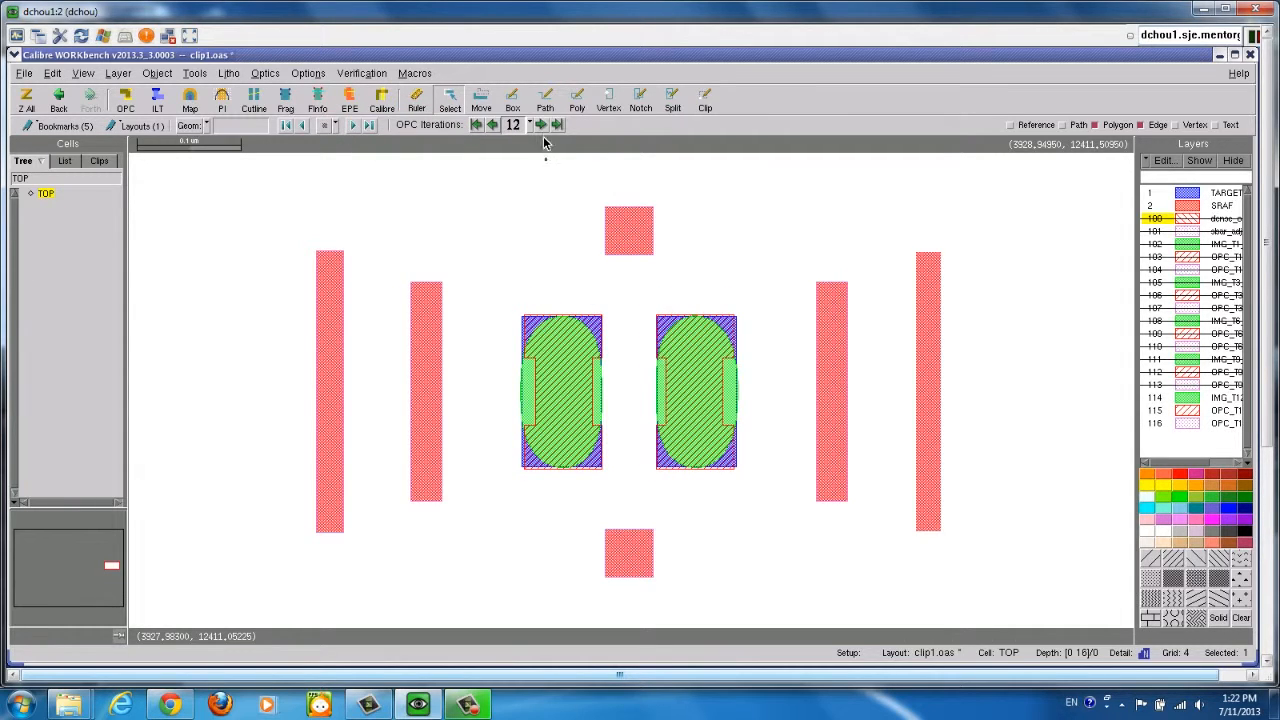
mouse_move(568, 204)
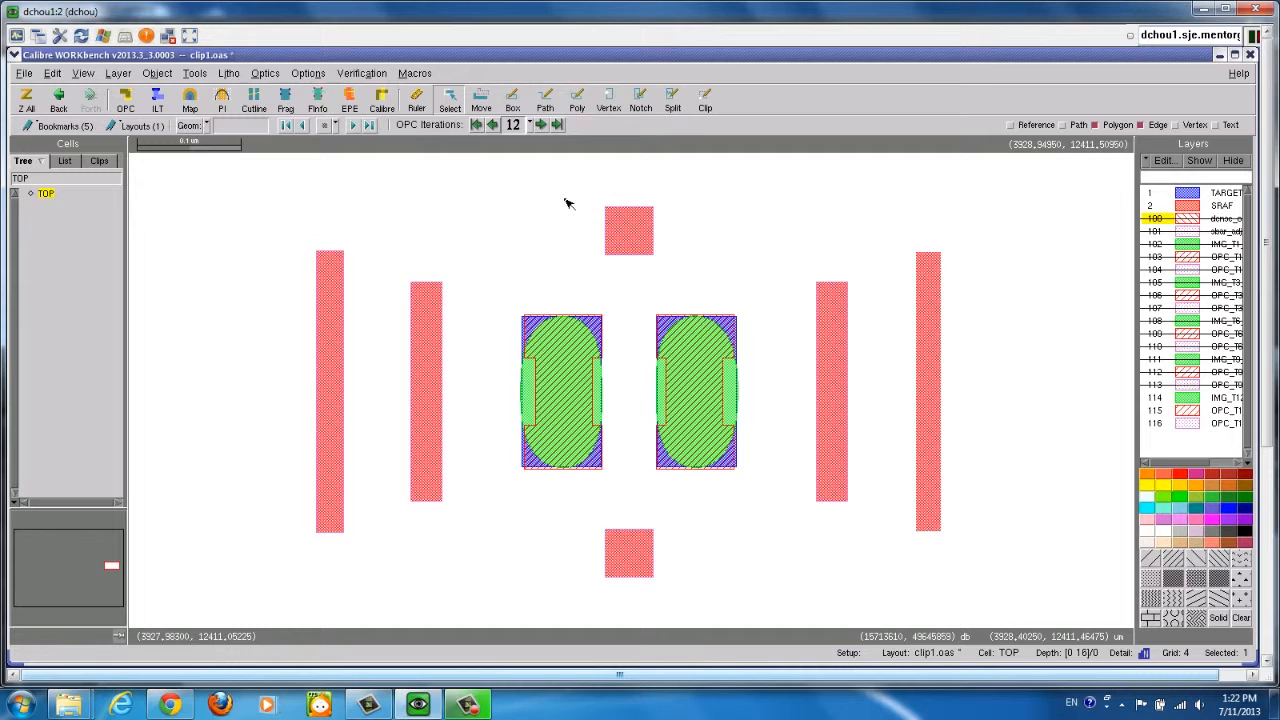